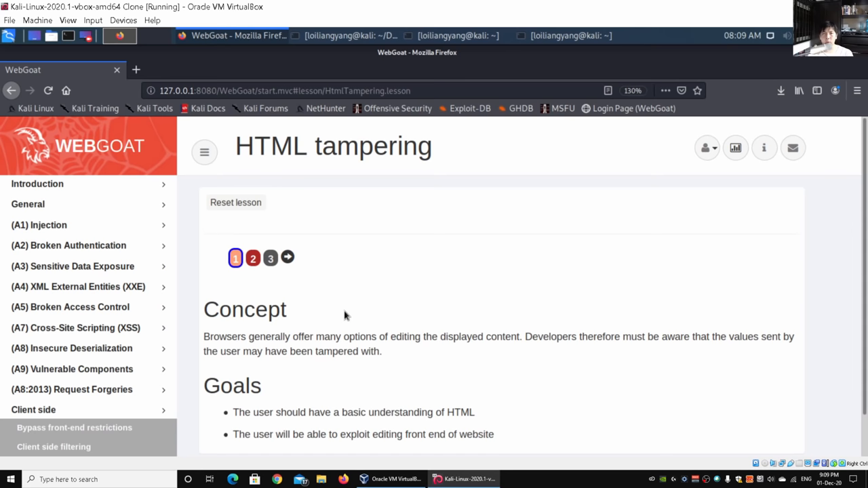
# Go to lesson page 2 and scroll down to the one-TV cart totaling $2999.99.
pyautogui.click(253, 257)
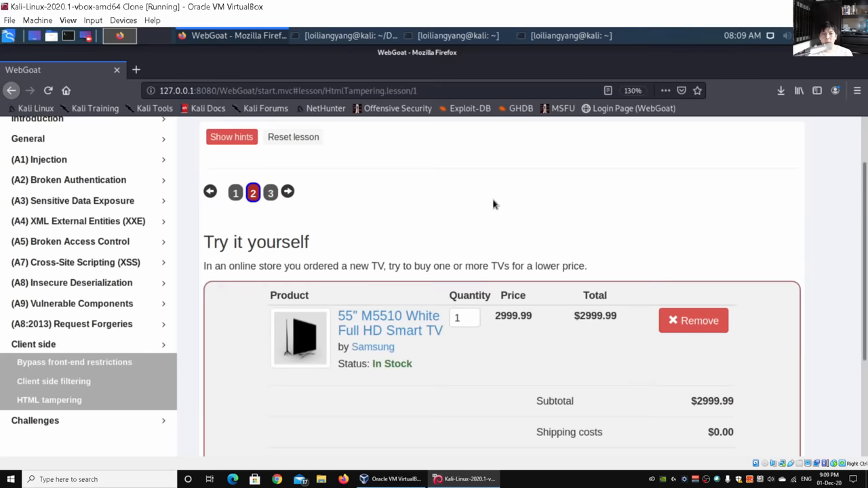
pyautogui.scroll(-3)
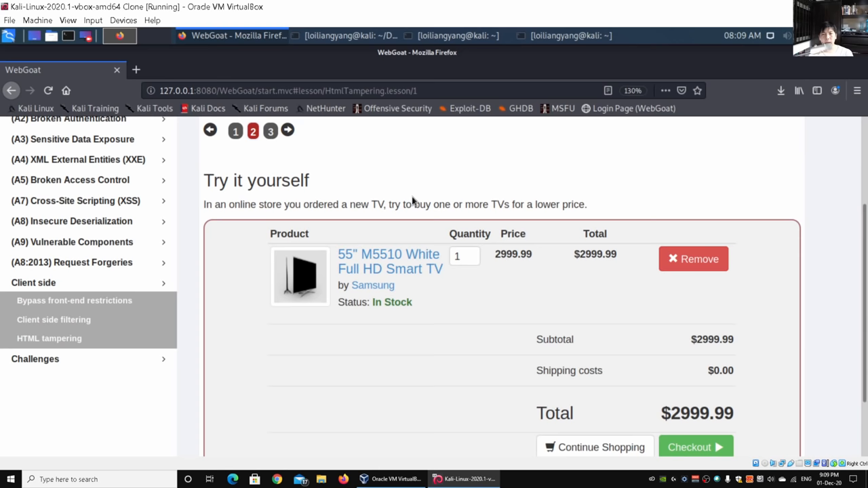
pyautogui.scroll(-3)
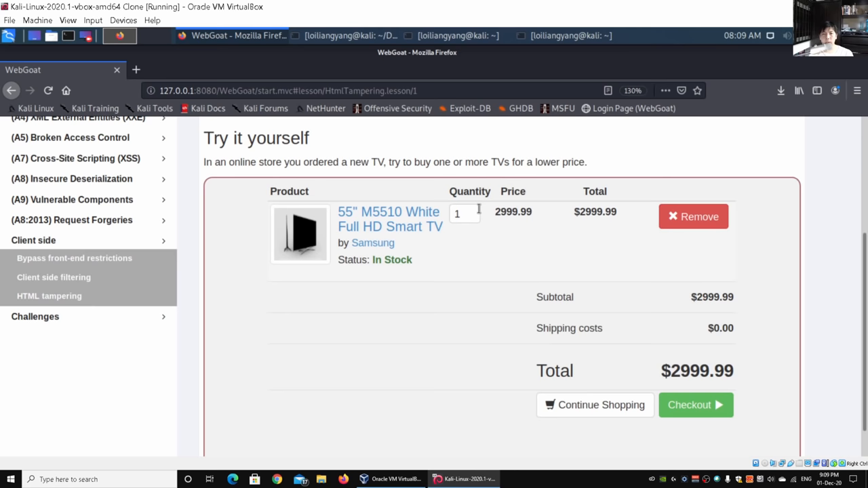
pyautogui.scroll(-3)
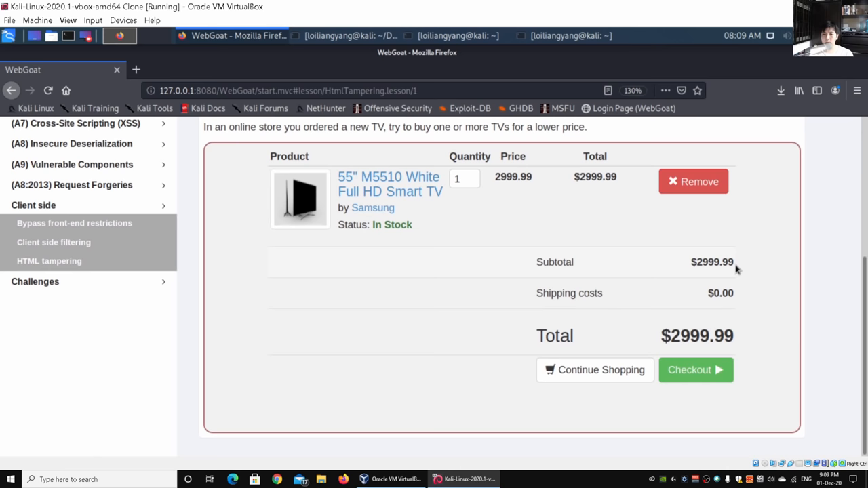
pyautogui.moveTo(724, 387)
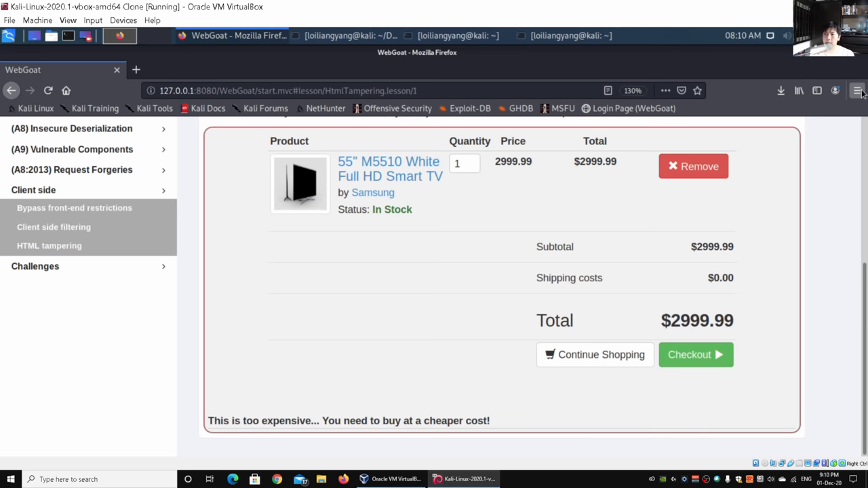
# Open Firefox's Web Developer Network panel from the hamburger menu.
pyautogui.click(857, 90)
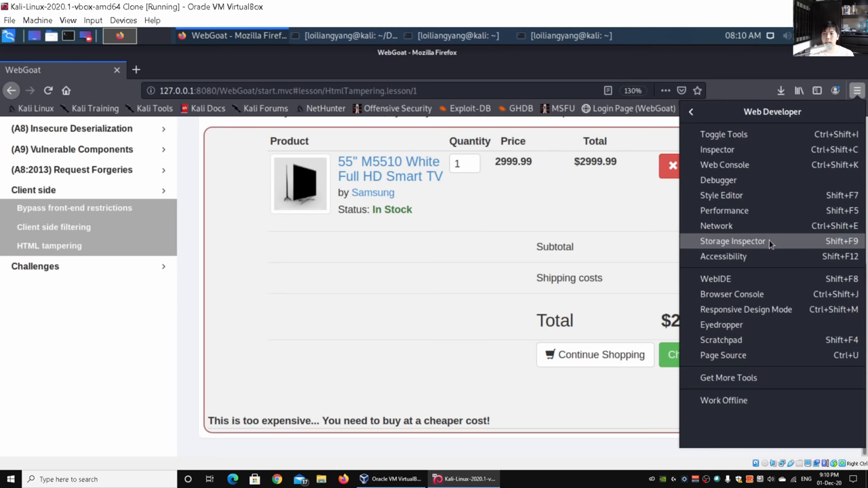
pyautogui.moveTo(716, 225)
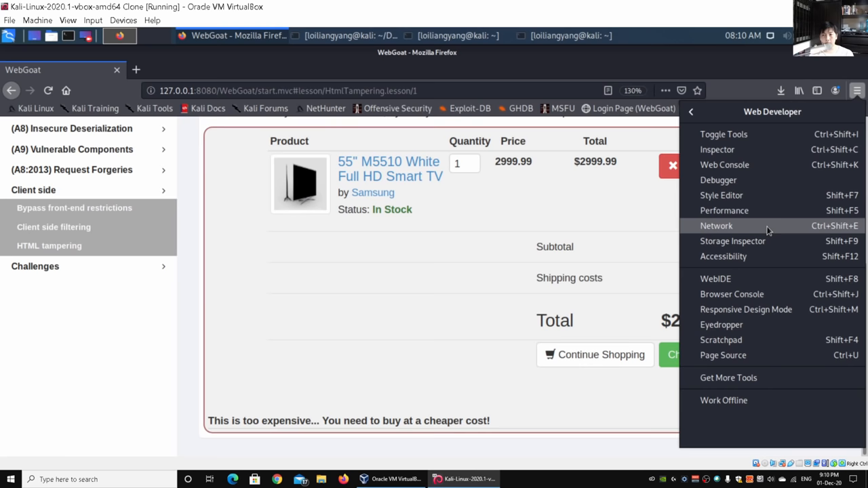
pyautogui.click(716, 226)
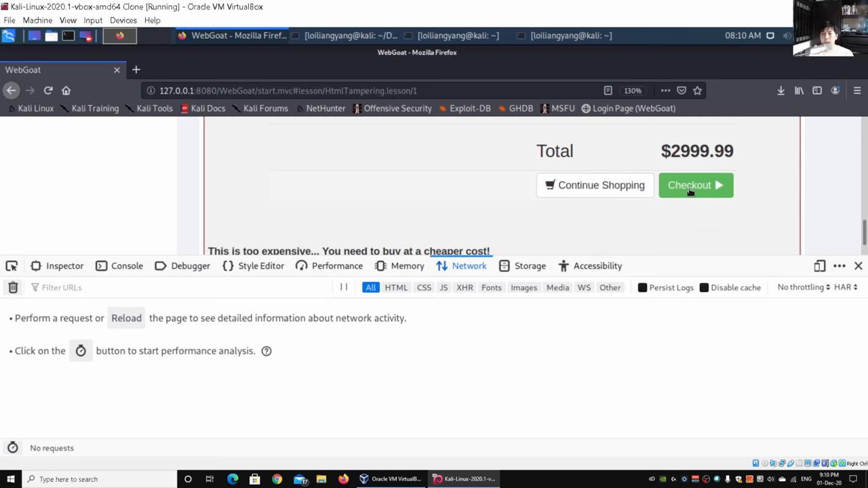
# Capture the checkout POST (quantity 1, total 2999.99) and view its lessonCompleted false response.
pyautogui.click(695, 184)
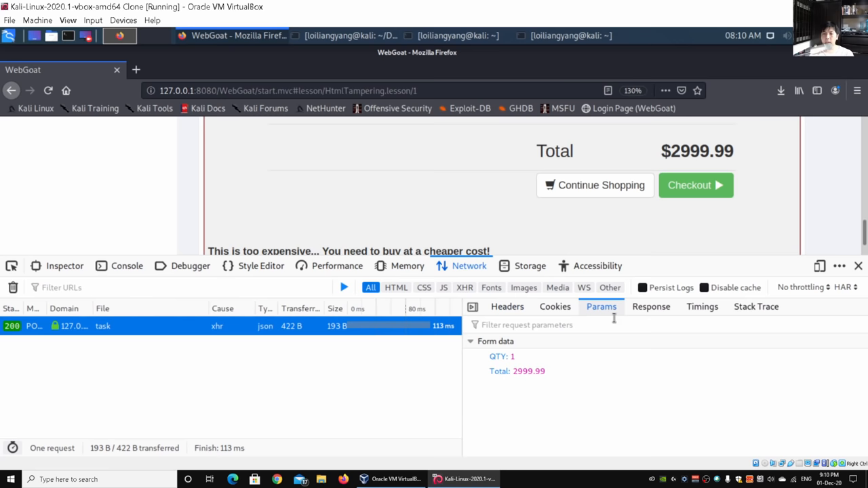
pyautogui.click(650, 307)
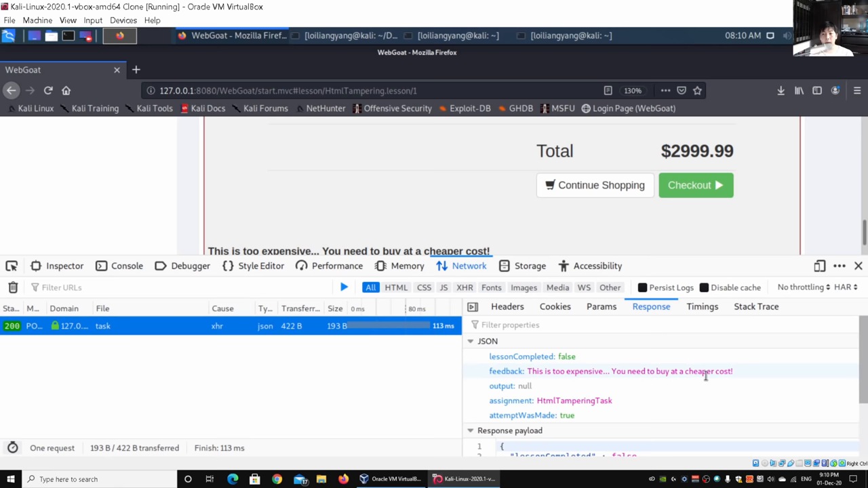
# Edit and resend the checkout request with a lowered Total, getting lessonCompleted true.
pyautogui.rightClick(102, 325)
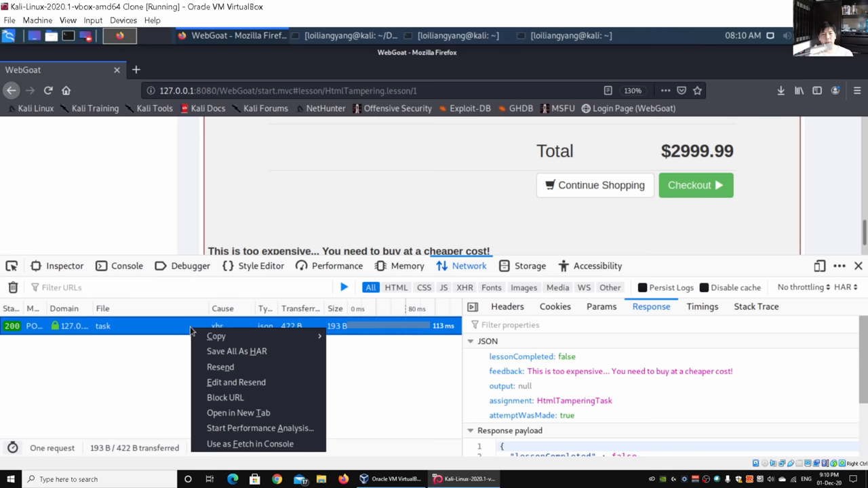
pyautogui.click(236, 381)
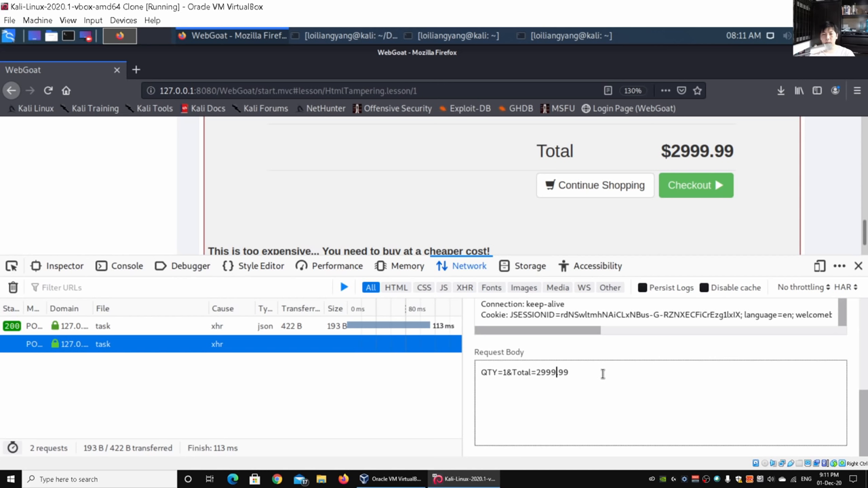
pyautogui.press('BackSpace')
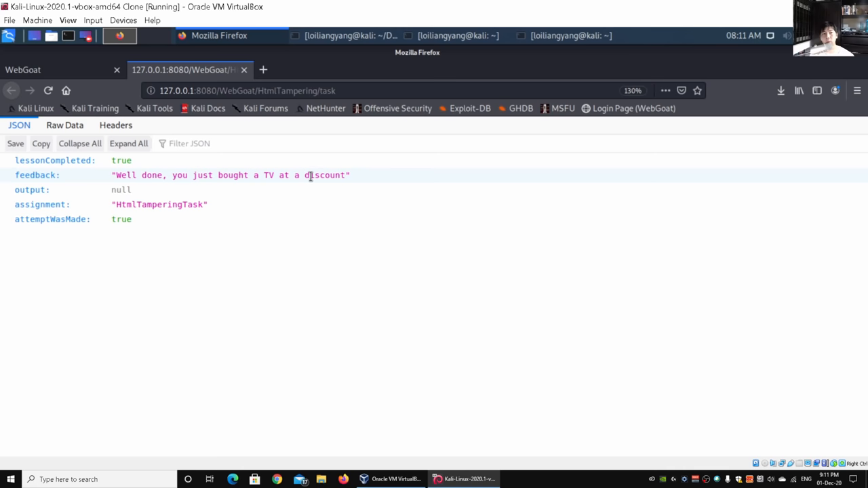
pyautogui.moveTo(313, 187)
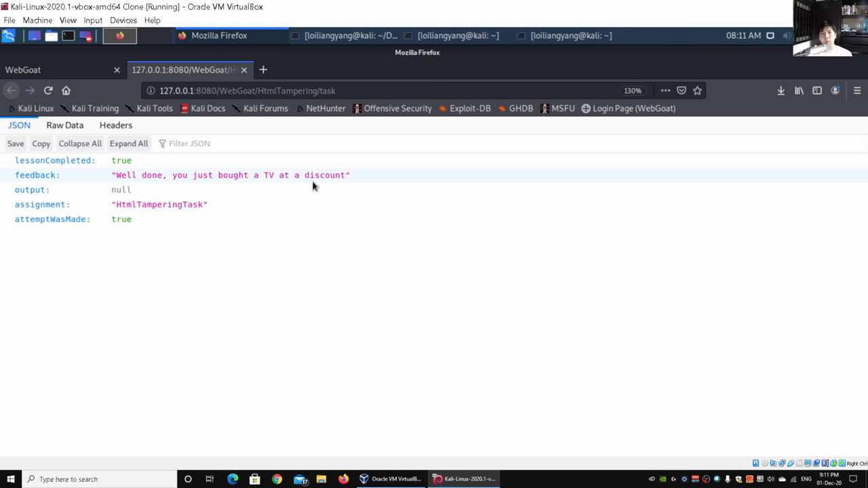